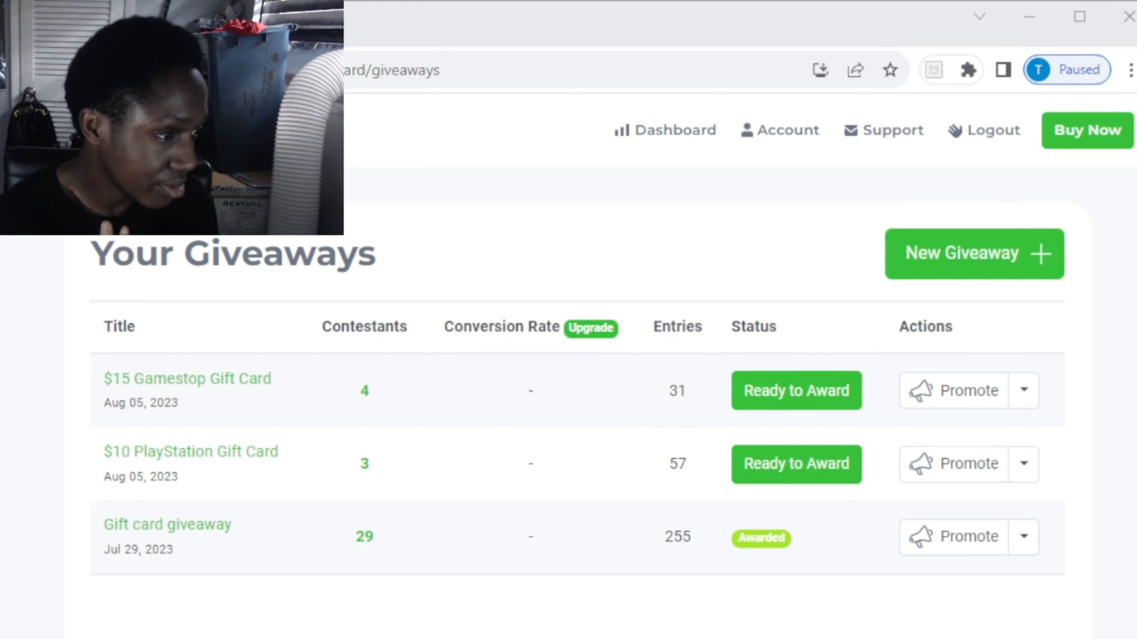
Draw a winner for the $15 Gamestop Gift Card via Ready to Award
left_click(795, 390)
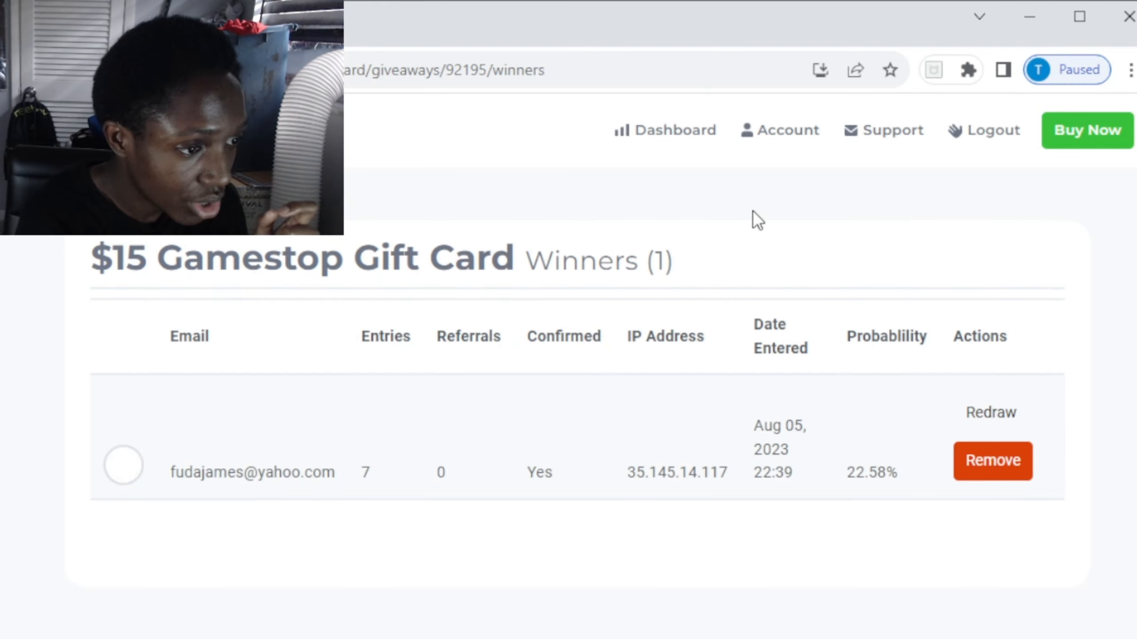
mouse_move(340, 526)
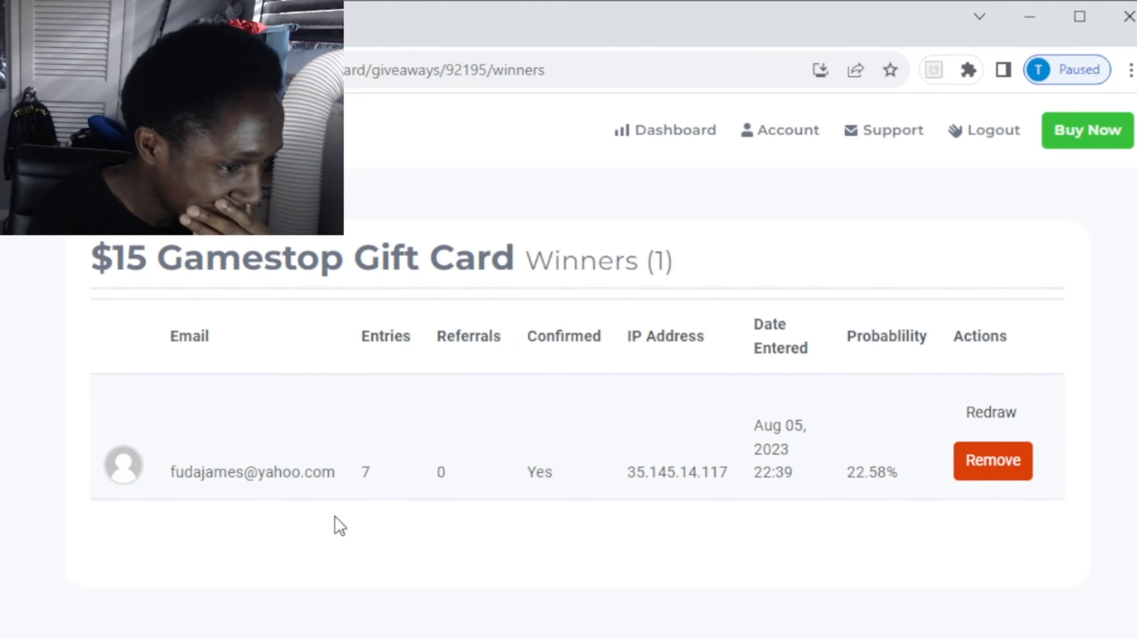
mouse_move(472, 433)
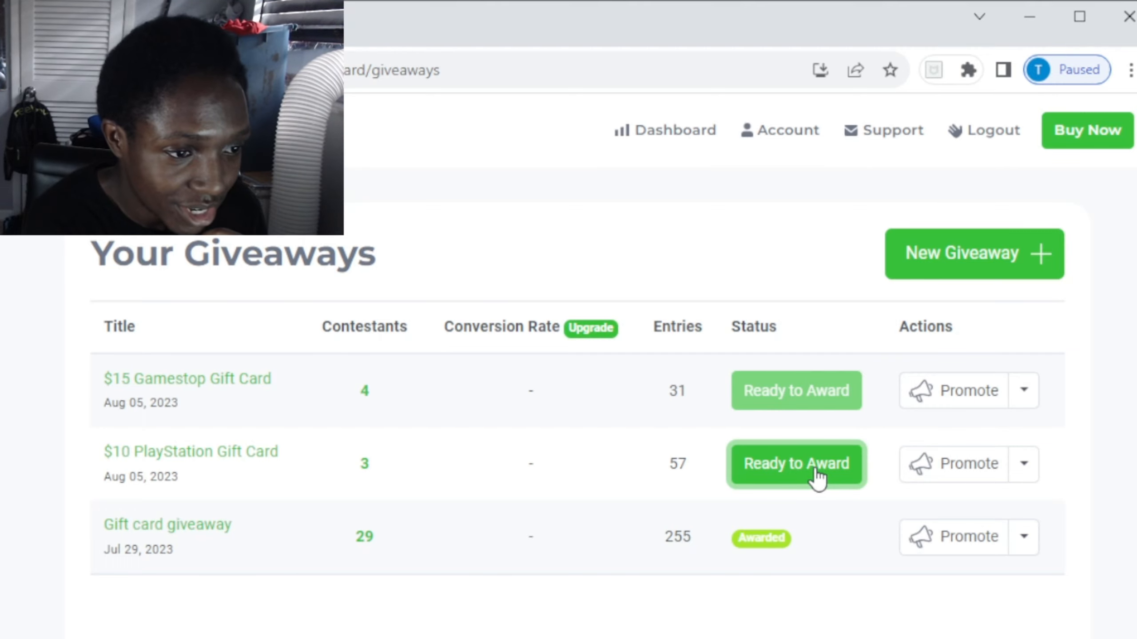
Draw a winner for the $10 PlayStation Gift Card via Ready to Award
left_click(795, 463)
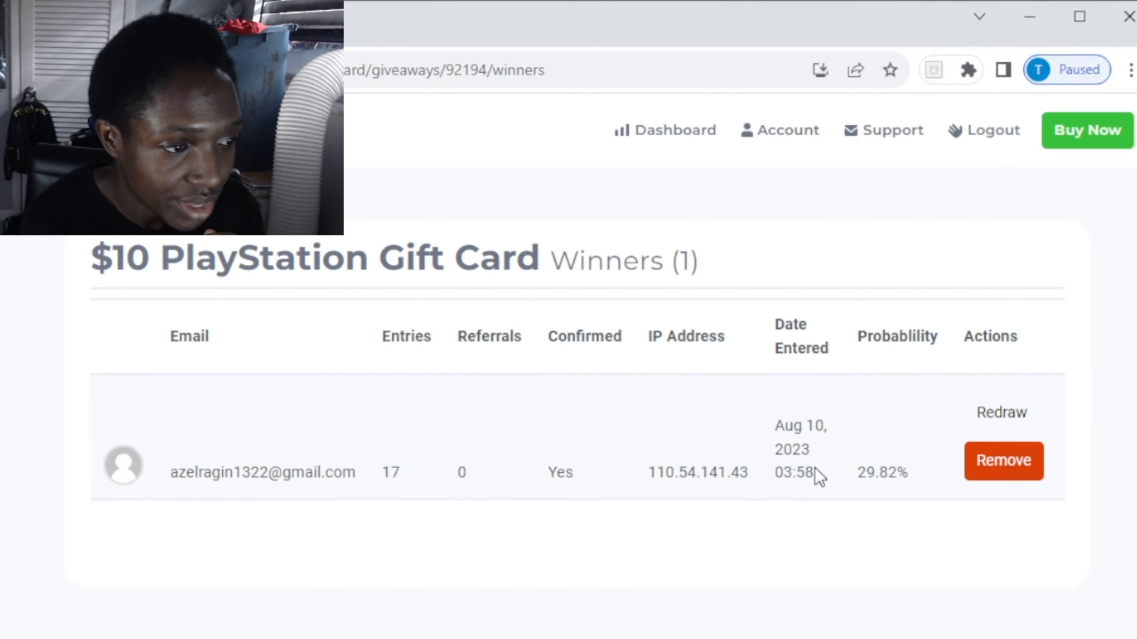
mouse_move(252, 504)
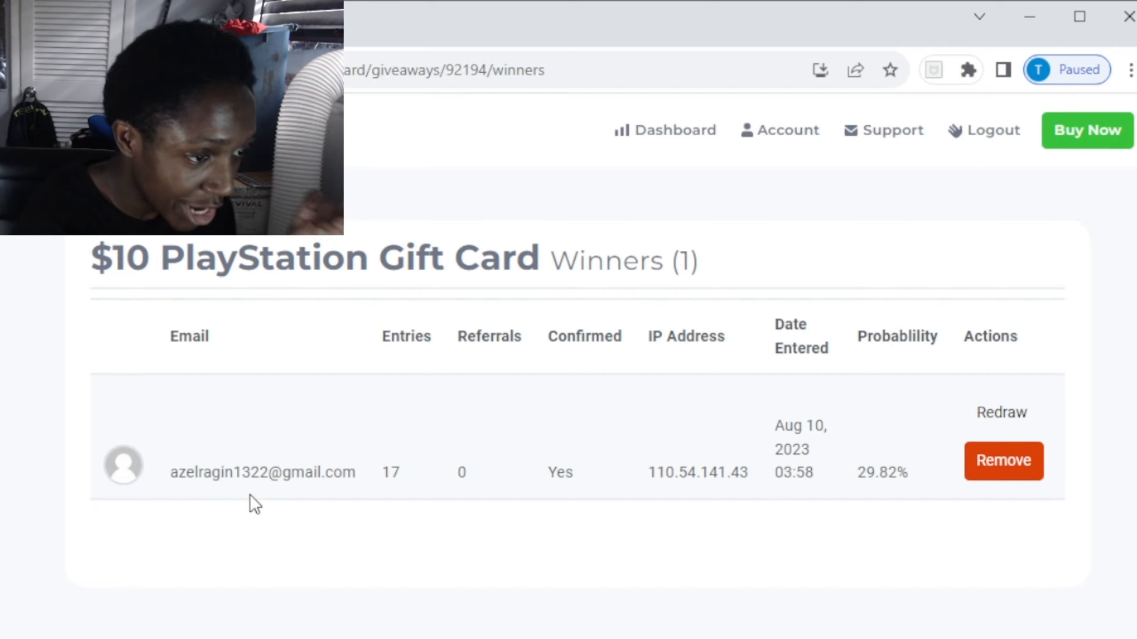
mouse_move(384, 487)
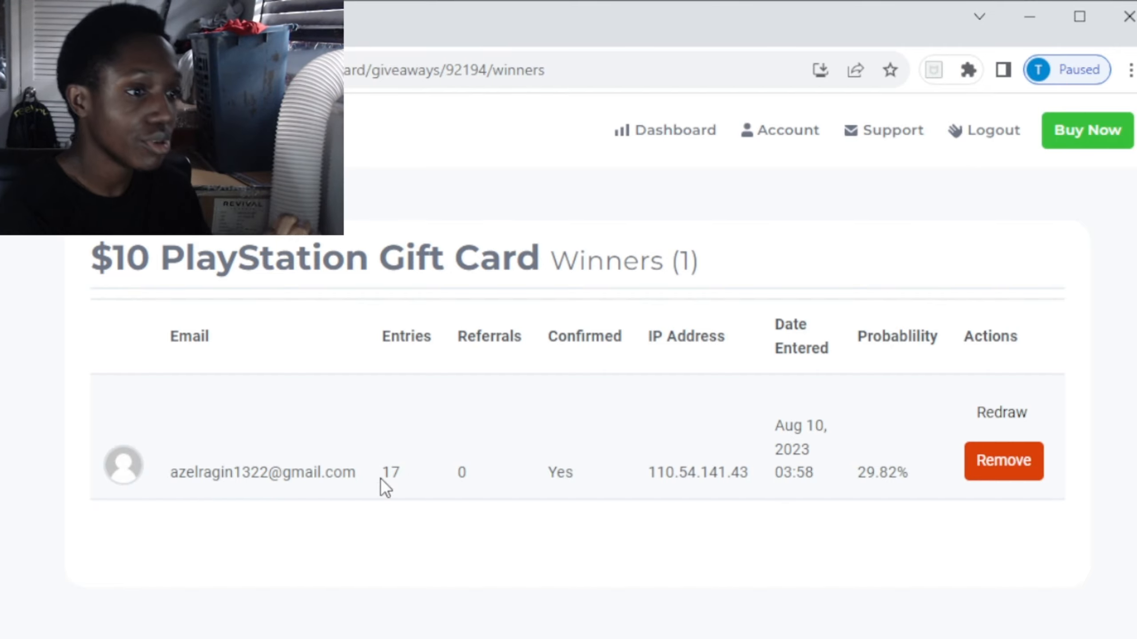